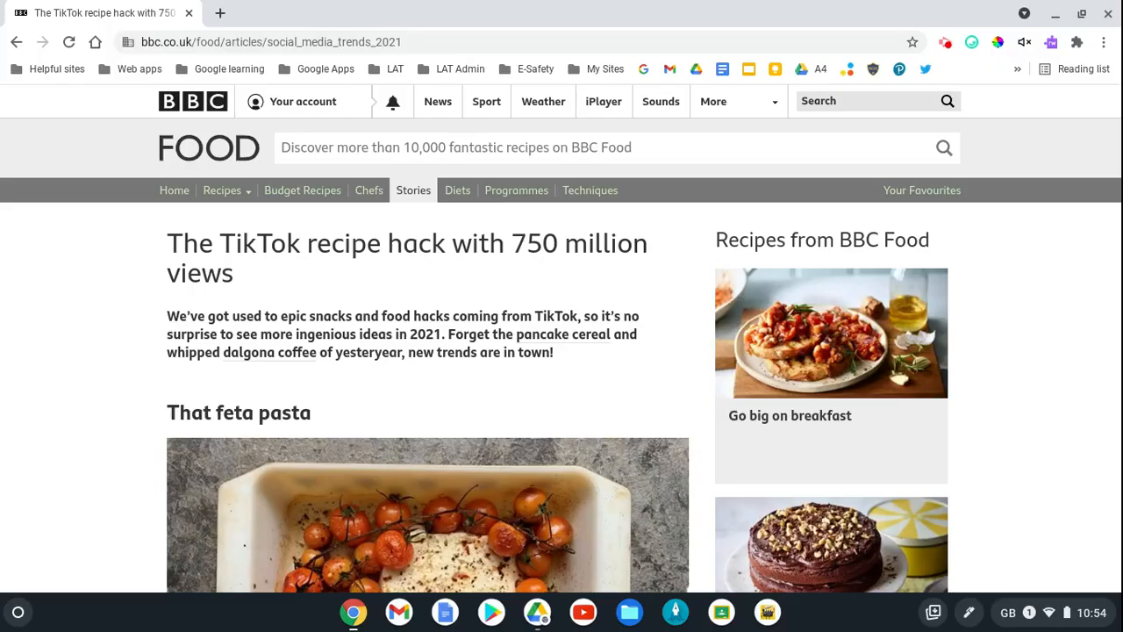
View the accessibility feature list in quick settings, then return to the main panel.
left_click(1088, 611)
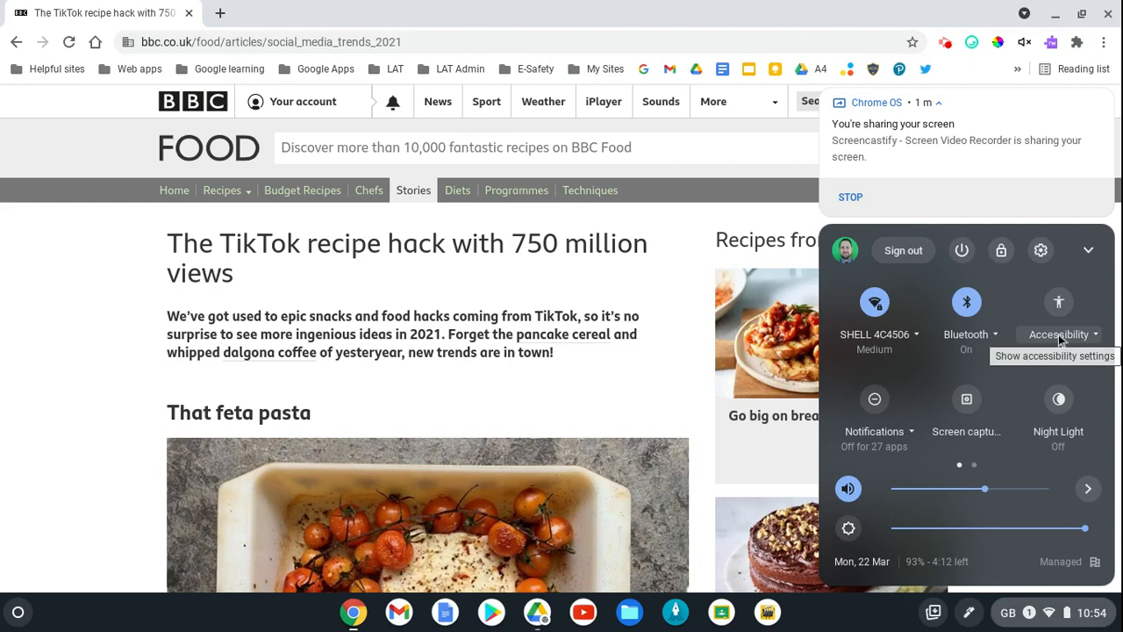
left_click(1060, 333)
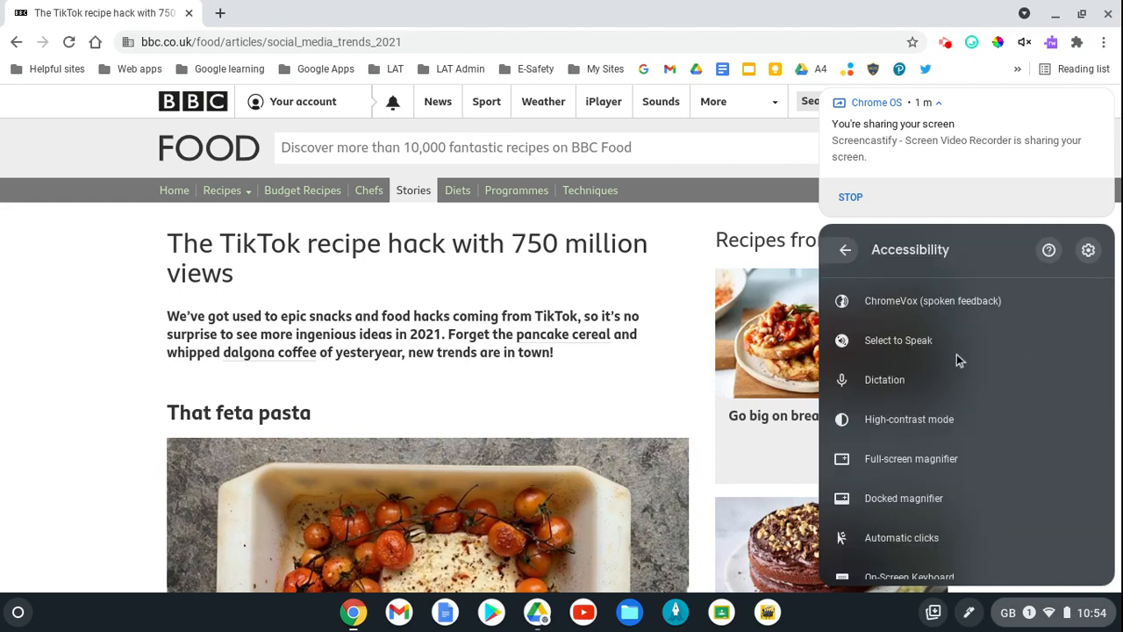
mouse_move(906, 348)
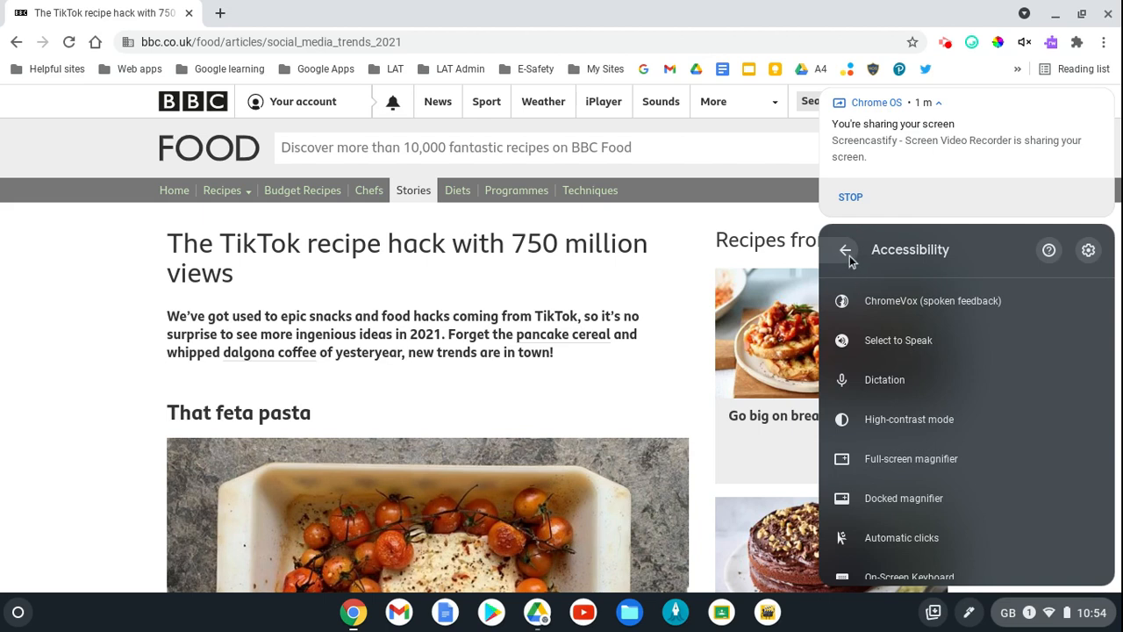
left_click(845, 250)
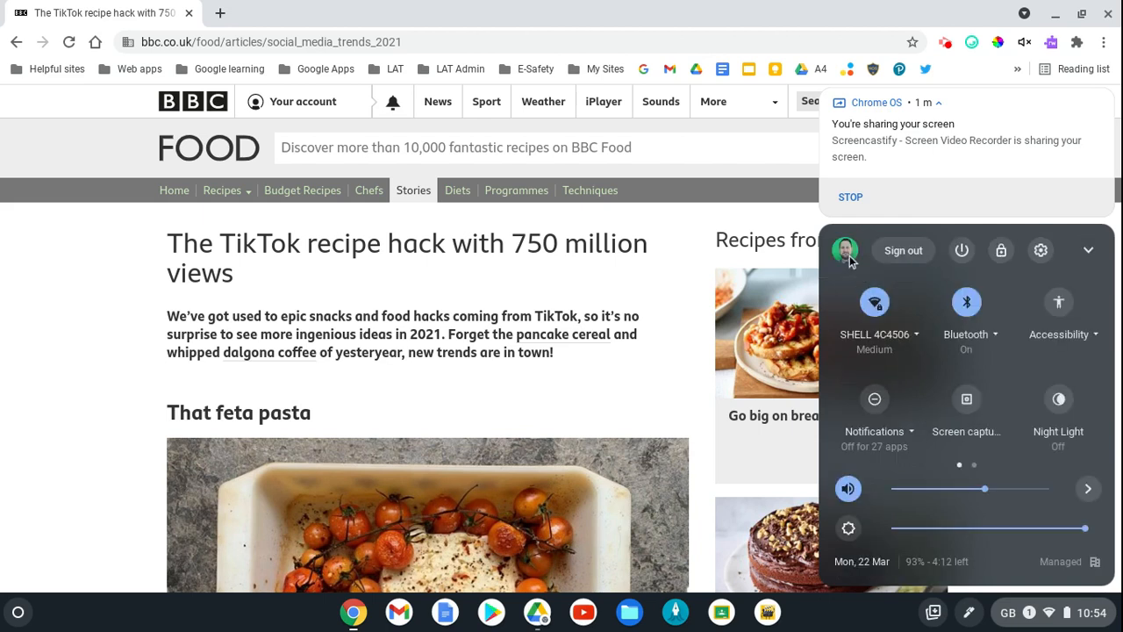
mouse_move(1042, 250)
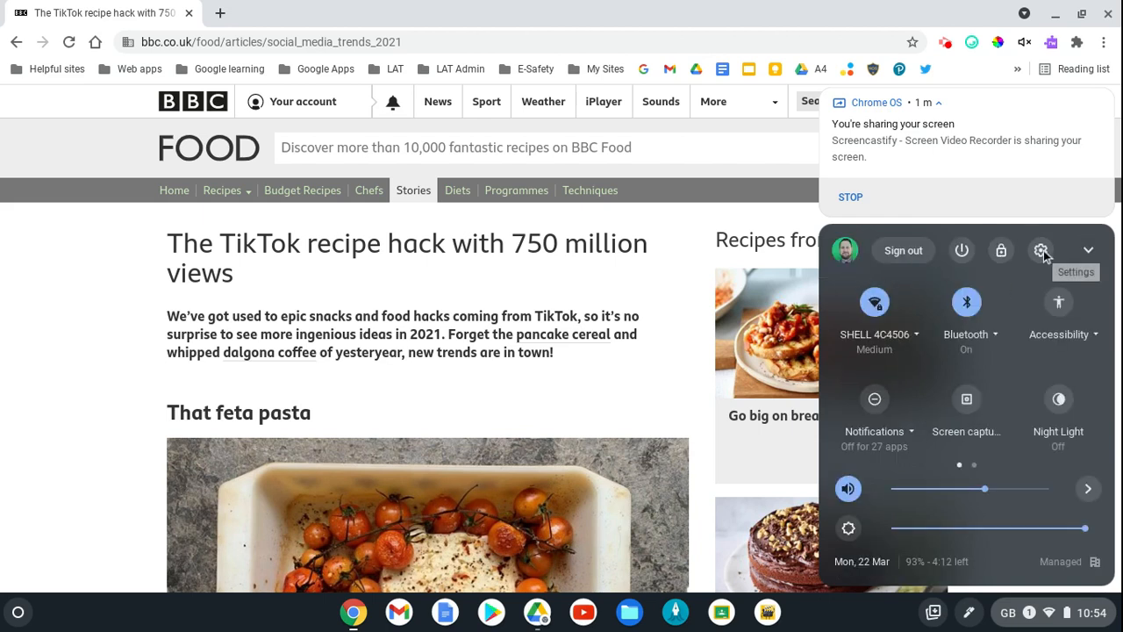
Enable Select to Speak under Advanced > Accessibility > Manage accessibility features.
left_click(1043, 249)
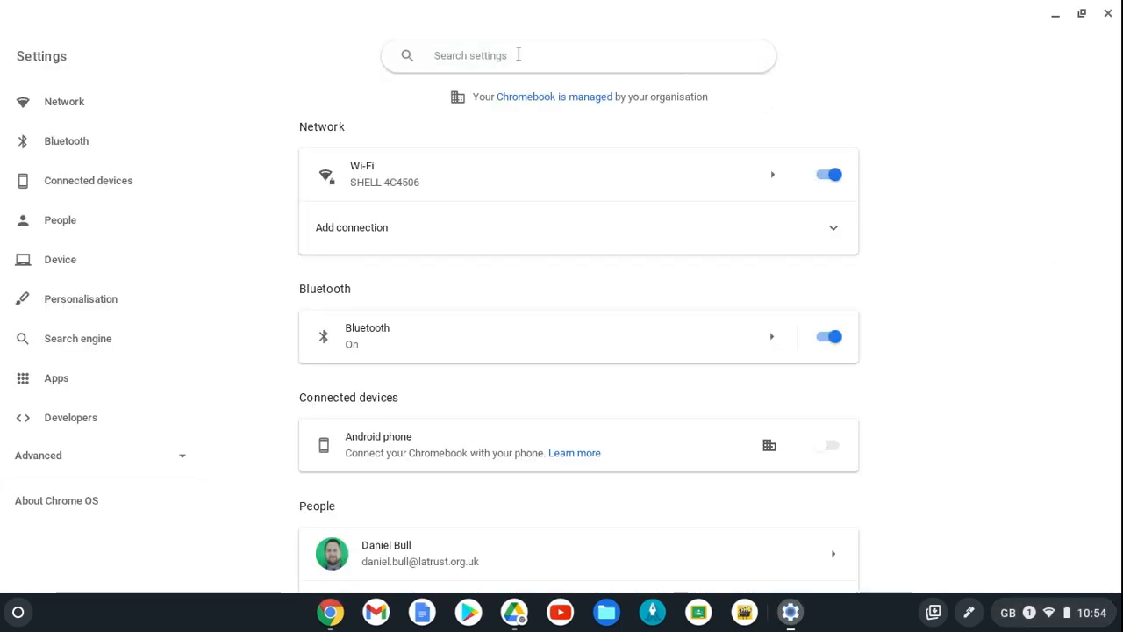
mouse_move(121, 351)
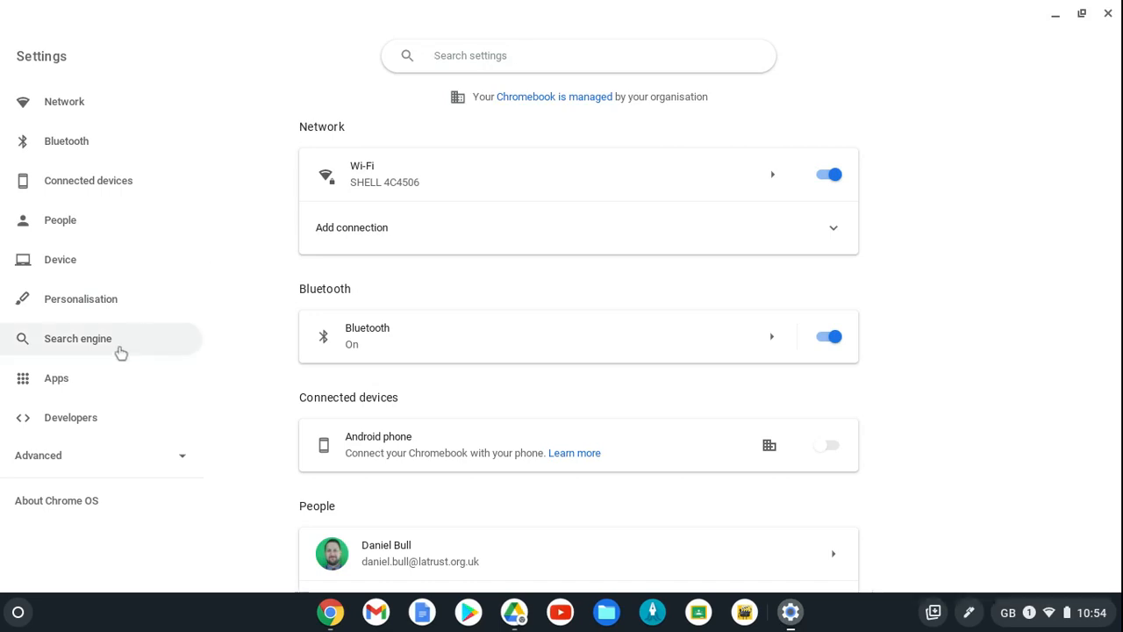
left_click(38, 456)
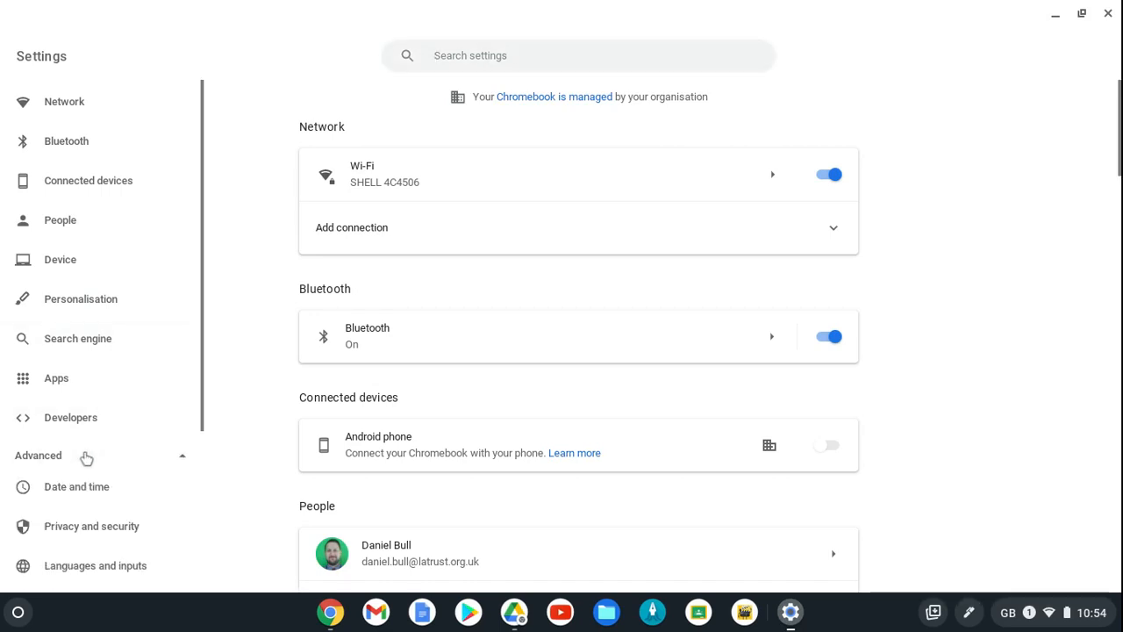
scroll("down", 3)
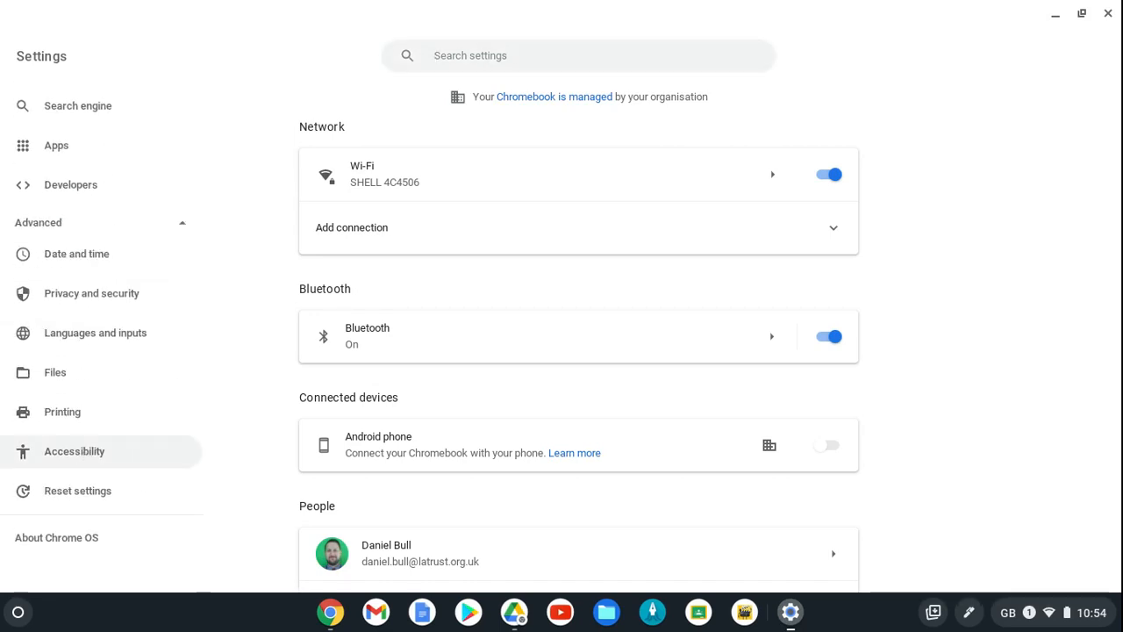
left_click(74, 449)
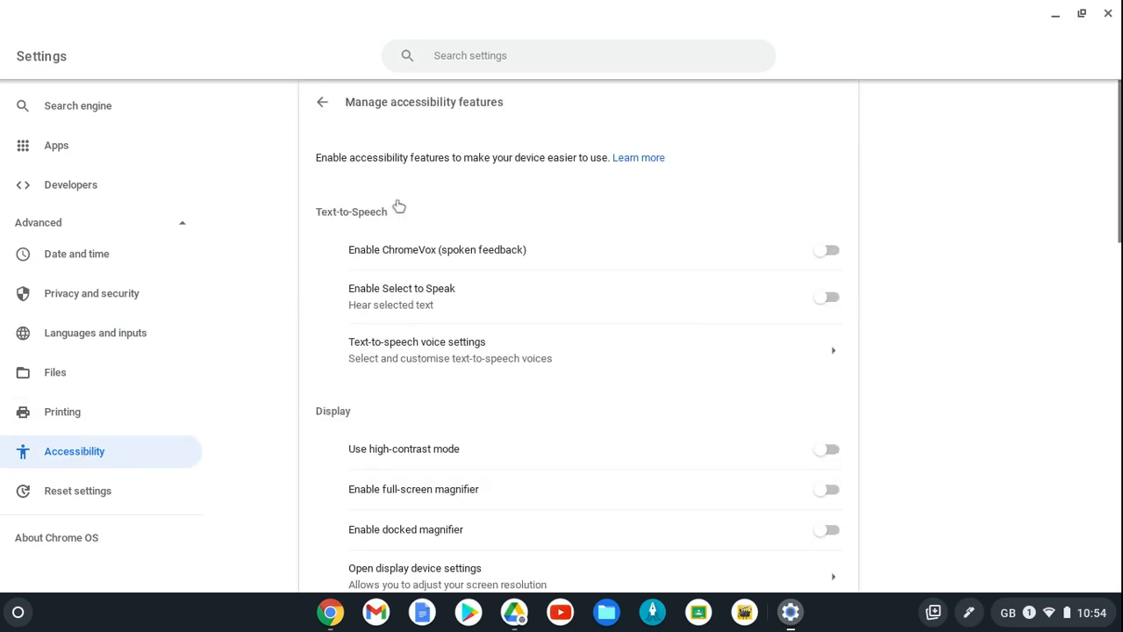
mouse_move(639, 313)
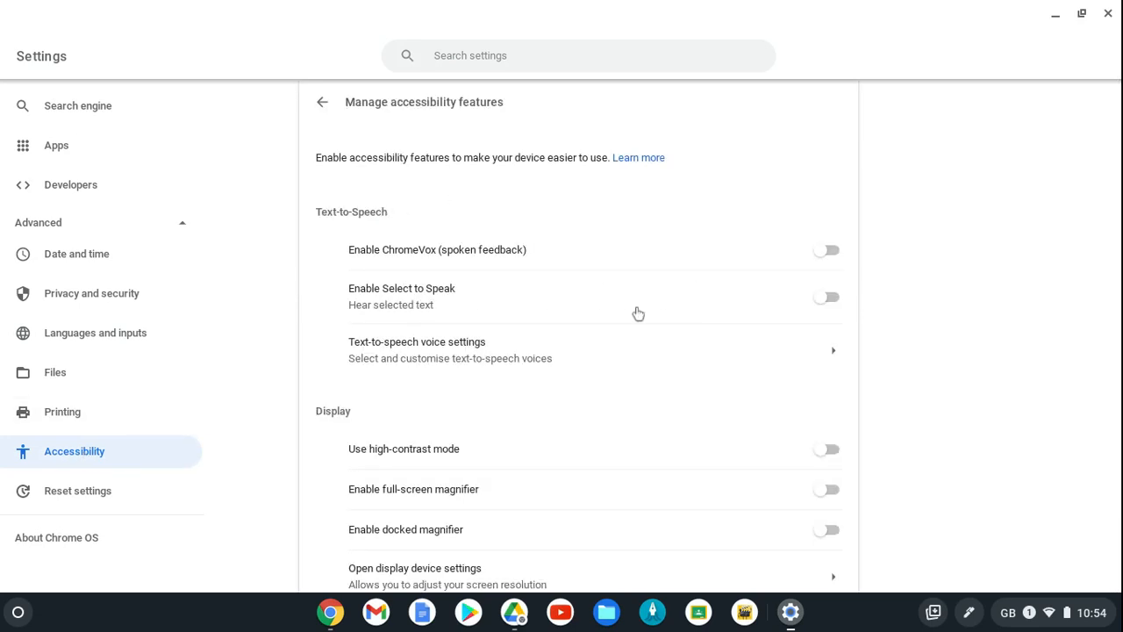
mouse_move(366, 300)
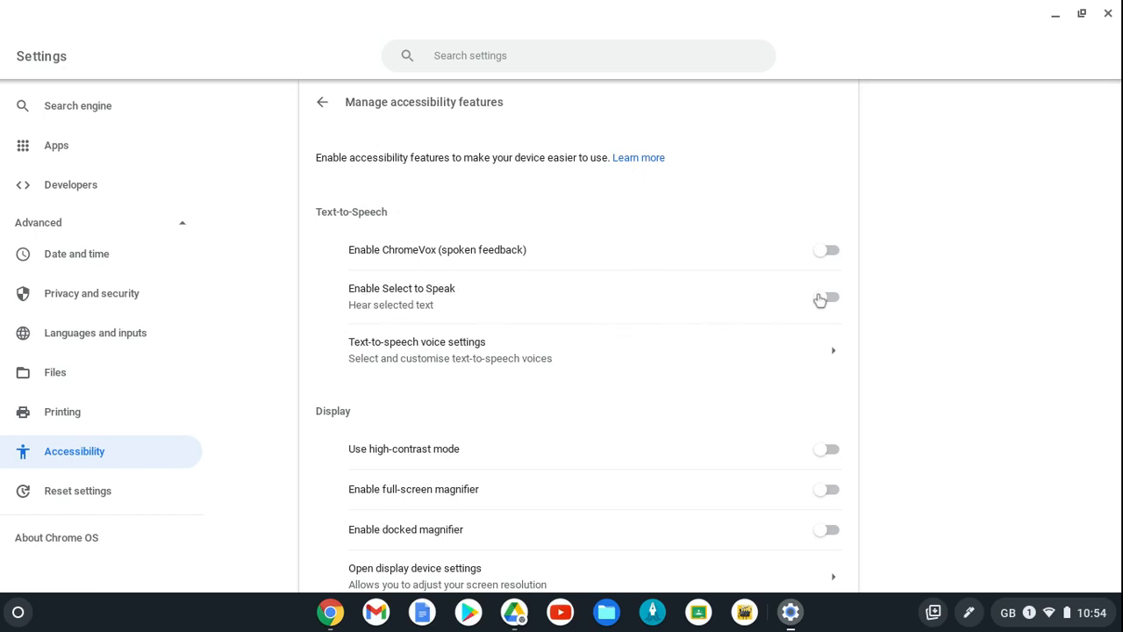
left_click(825, 302)
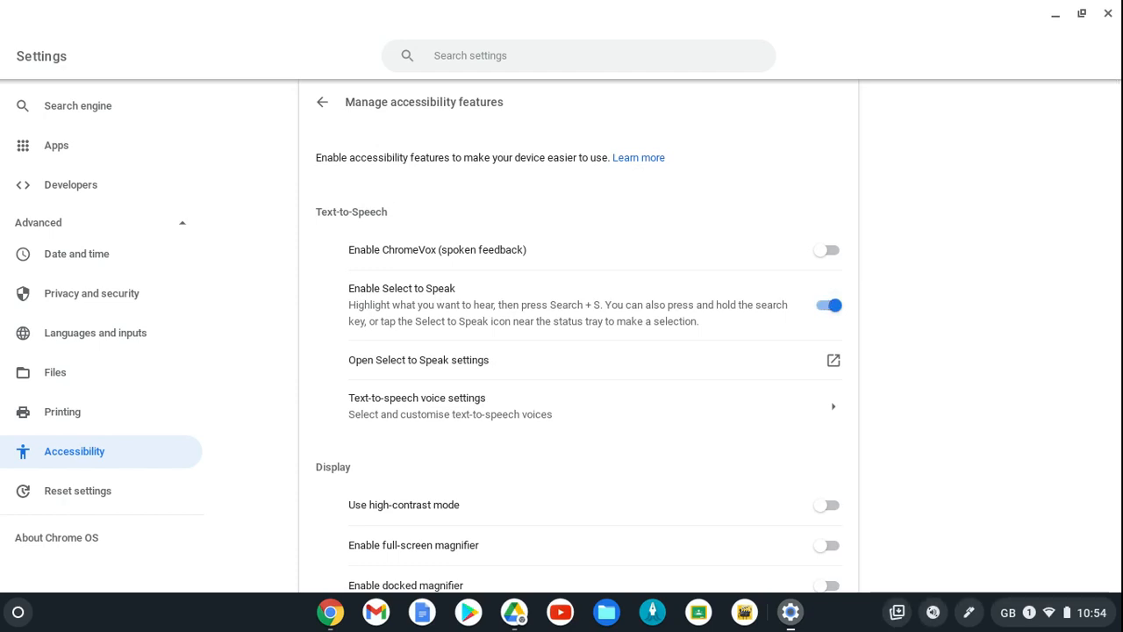
mouse_move(832, 364)
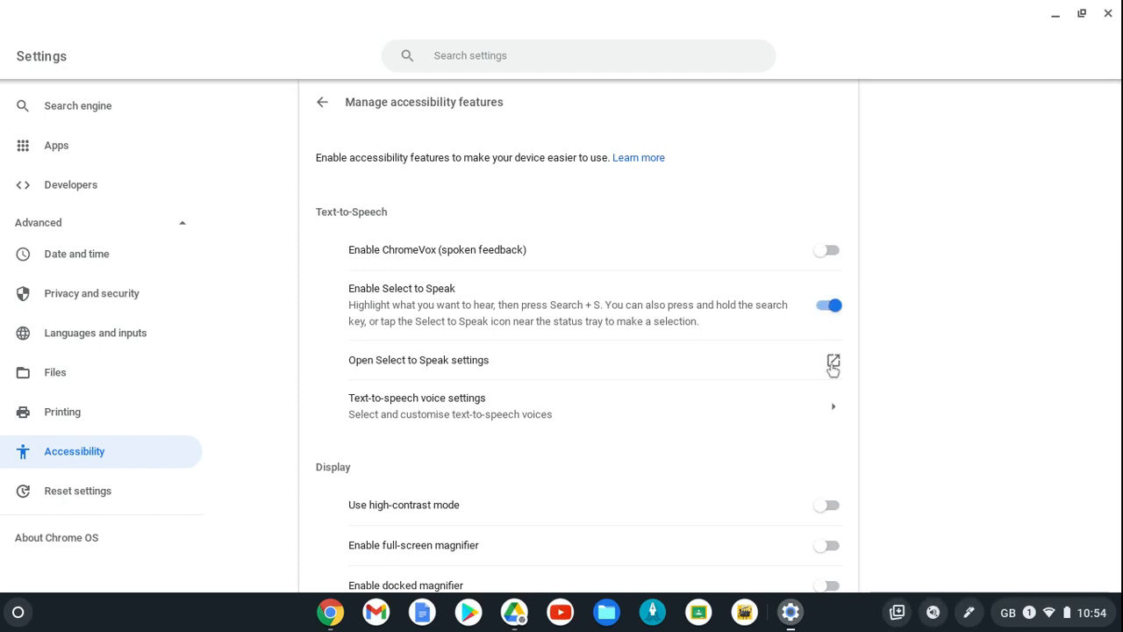
Browse the Select to Speak voice list, keeping the system text-to-speech voice.
left_click(832, 364)
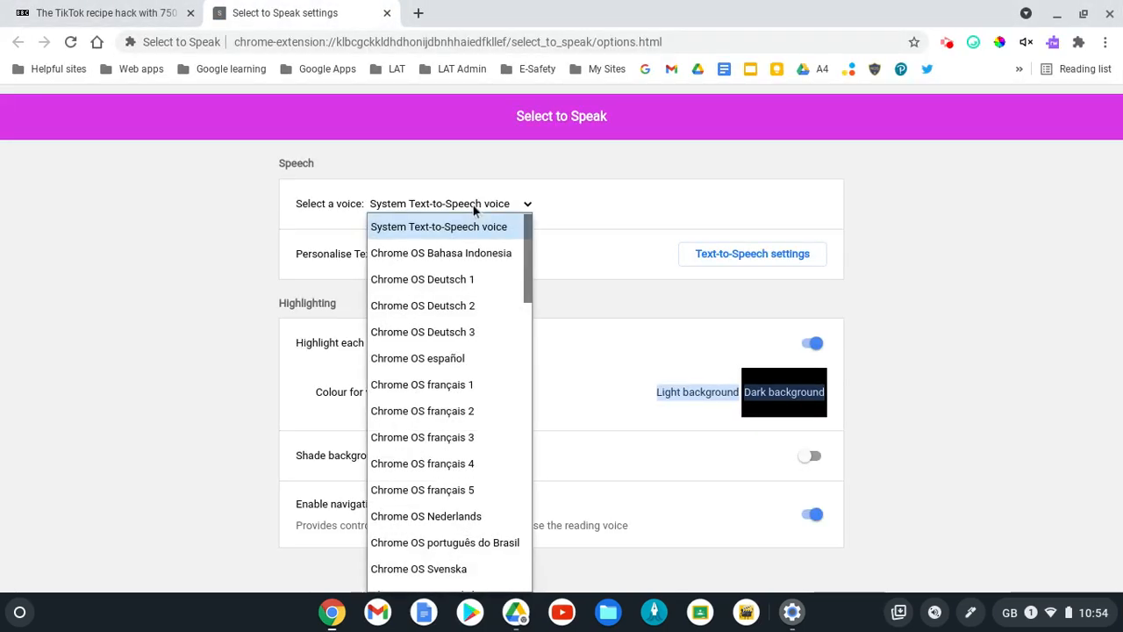
scroll("down", 3)
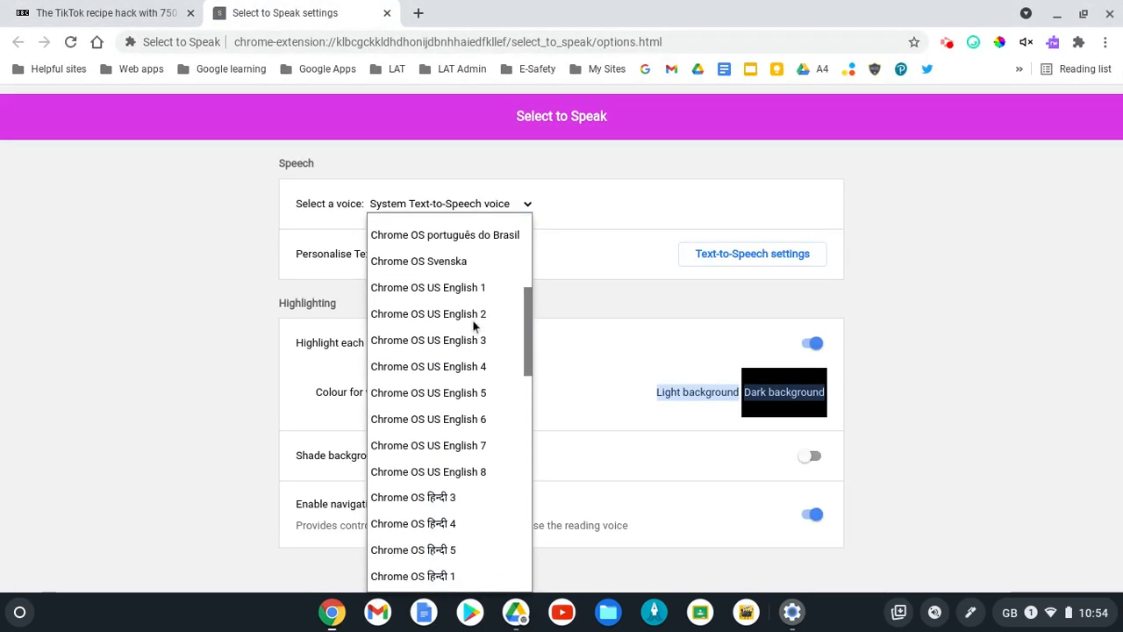
scroll("down", 3)
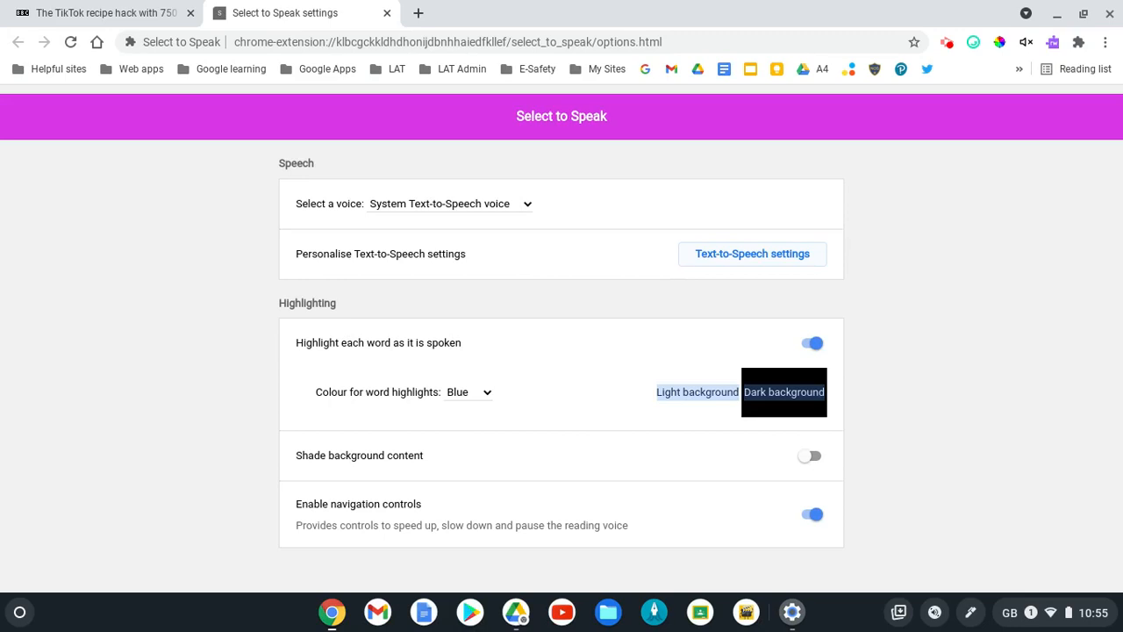
Preview the text-to-speech voice, then lower its pitch in Text-to-Speech settings.
left_click(752, 253)
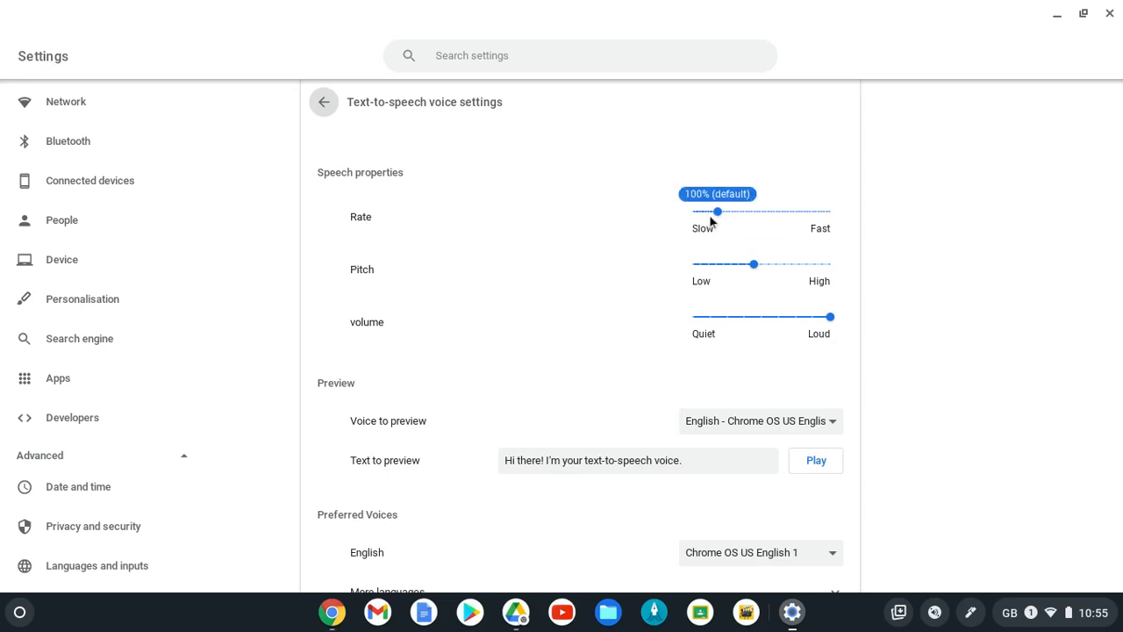
mouse_move(765, 353)
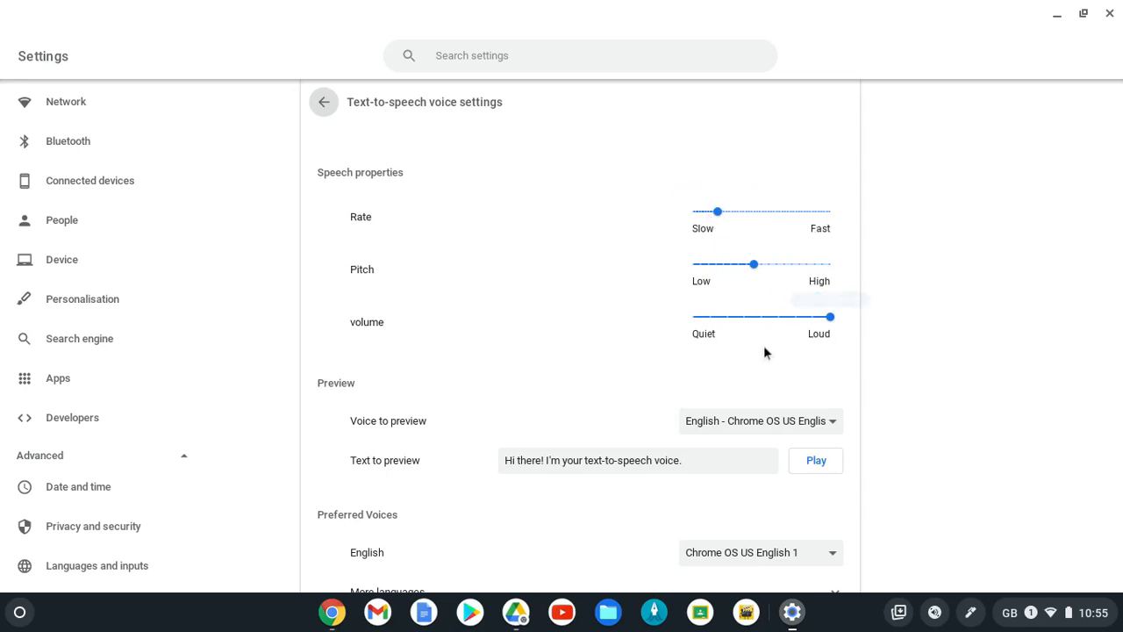
mouse_move(653, 254)
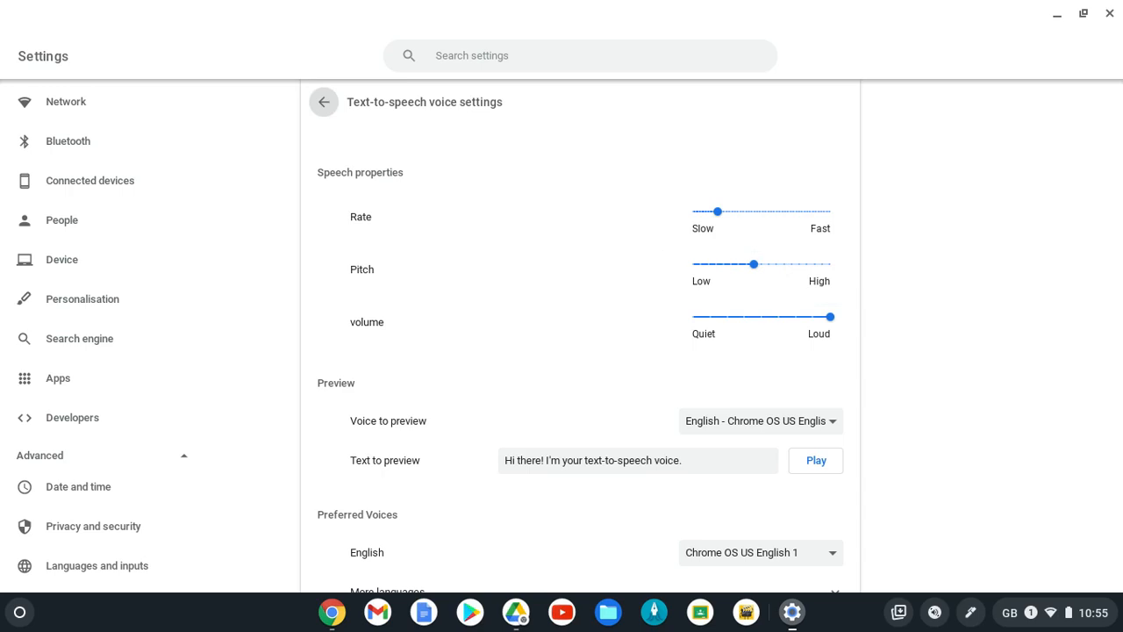
scroll("down", 3)
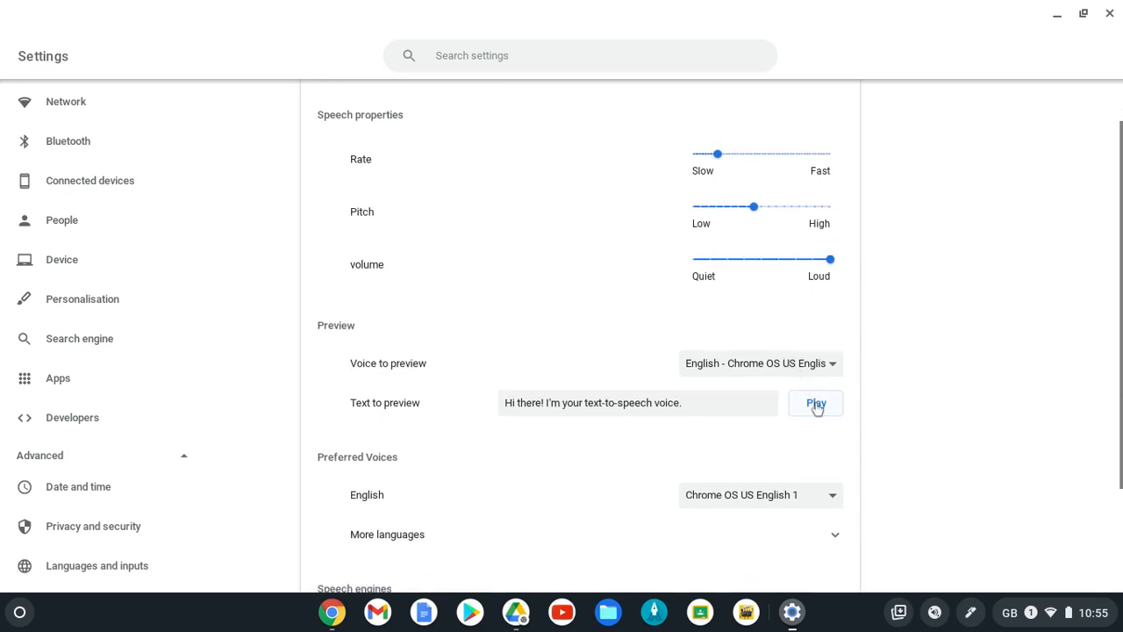
left_click(815, 401)
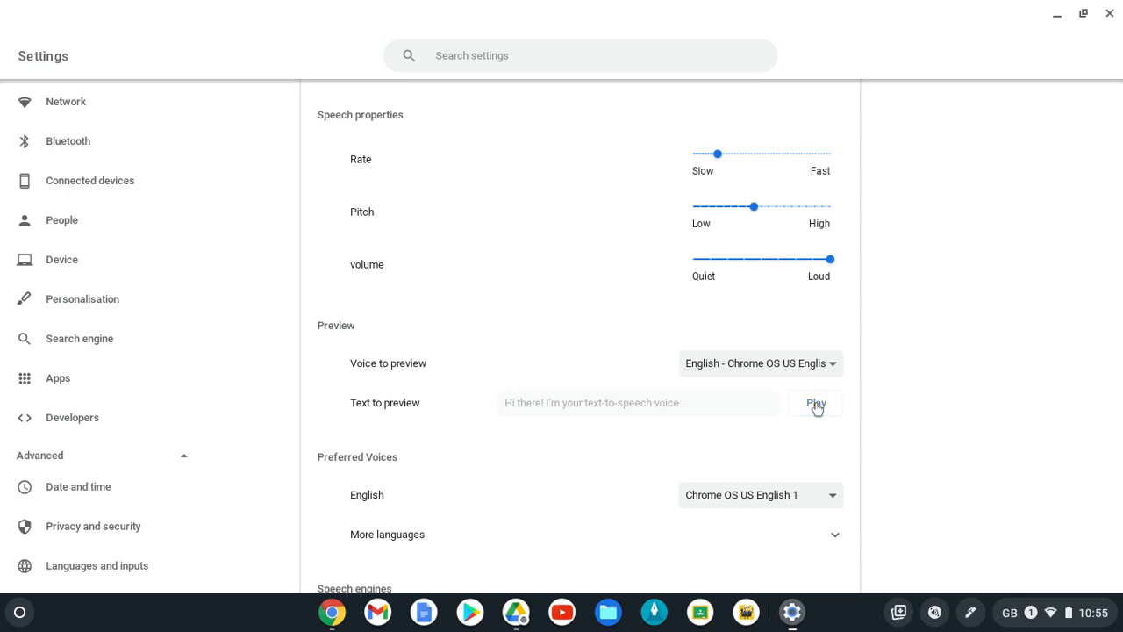
left_click(814, 402)
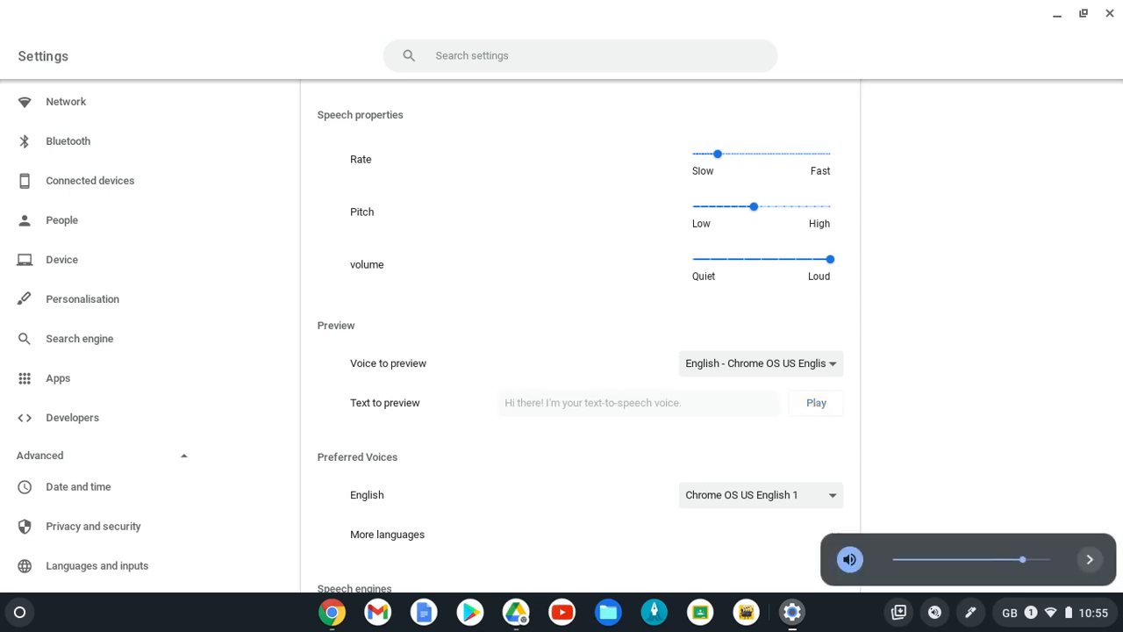
left_click(639, 402)
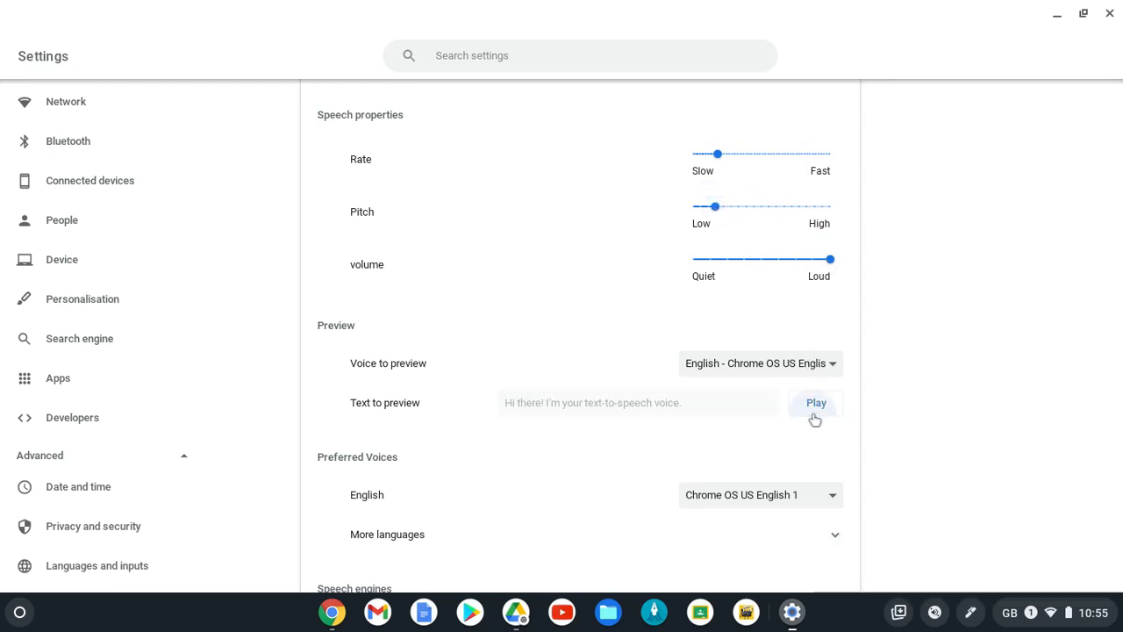
mouse_move(630, 426)
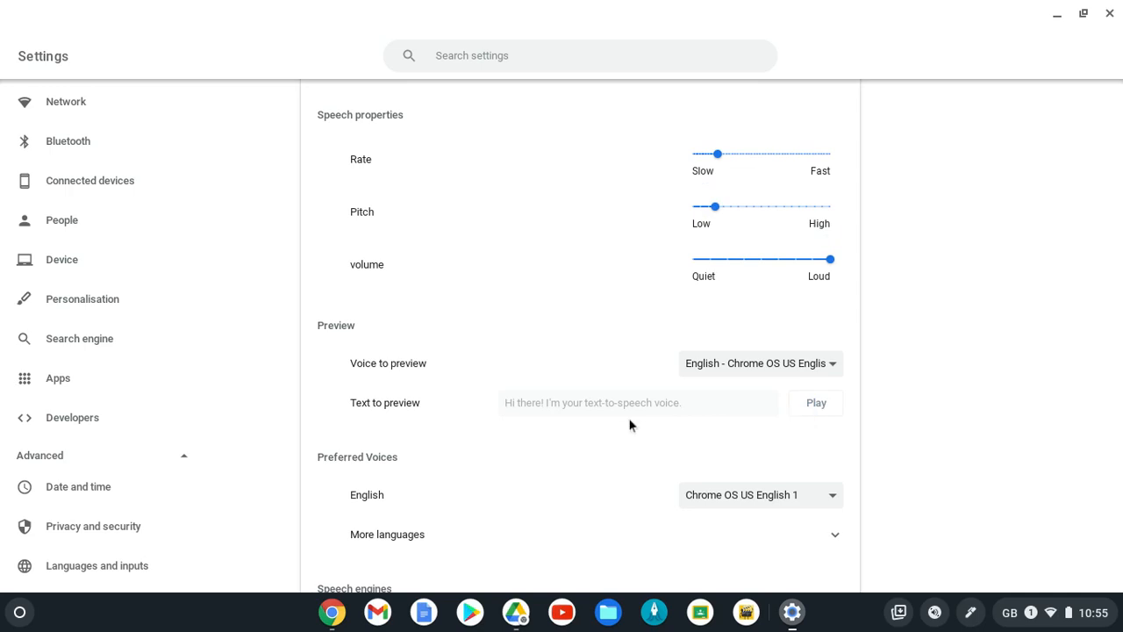
scroll("down", 3)
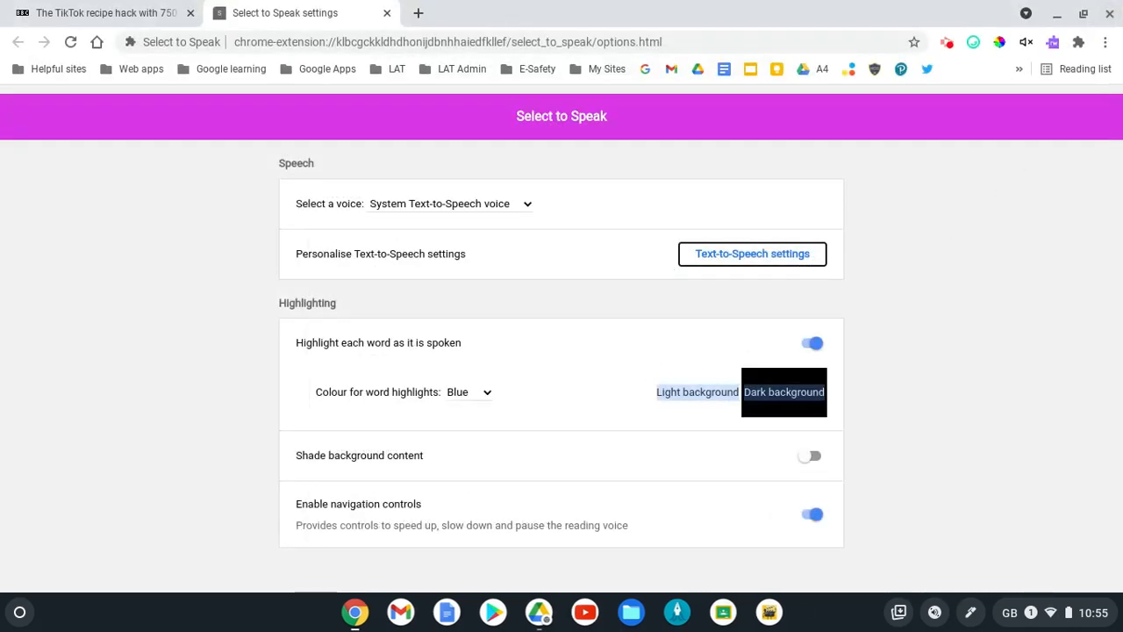
mouse_move(835, 359)
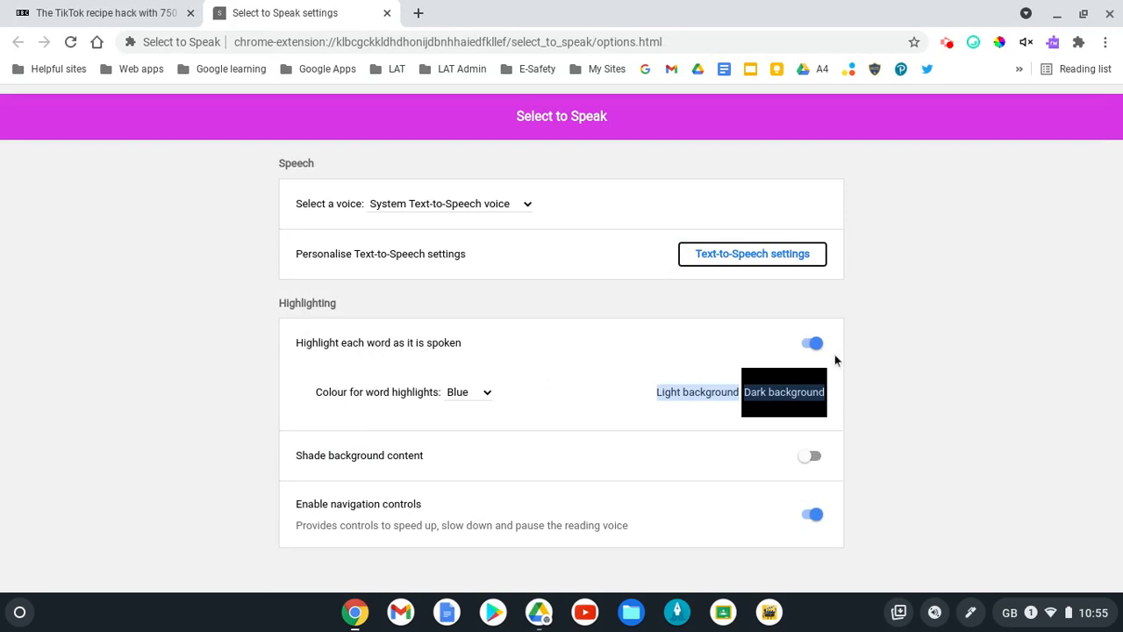
mouse_move(474, 397)
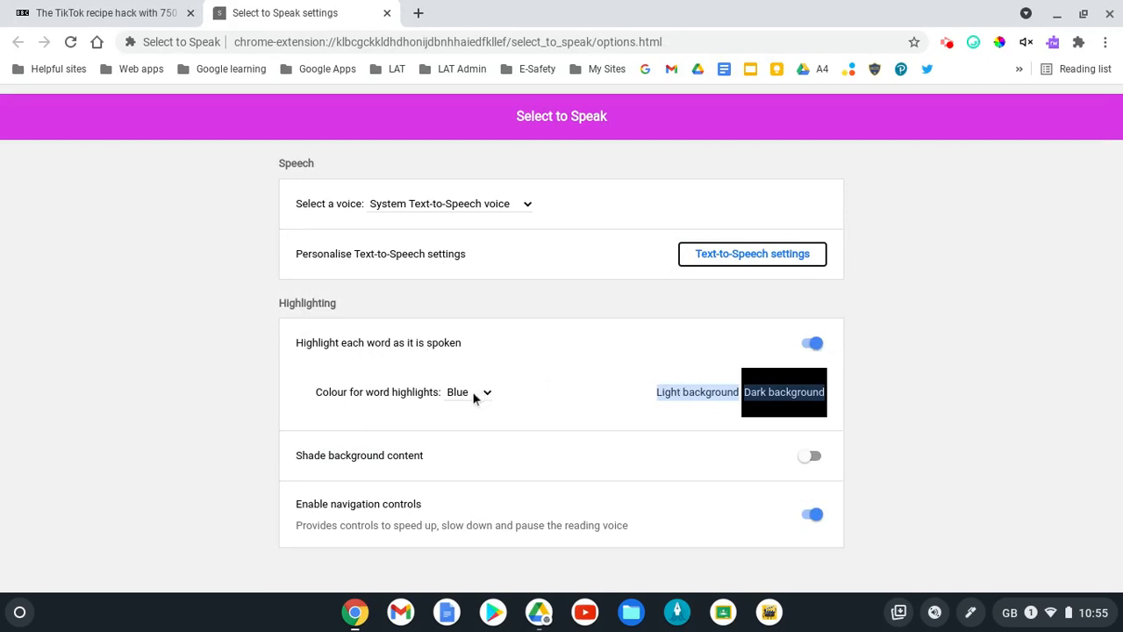
Set word highlight colour to Green, turn on background shading, and return to the BBC Food tab.
left_click(468, 391)
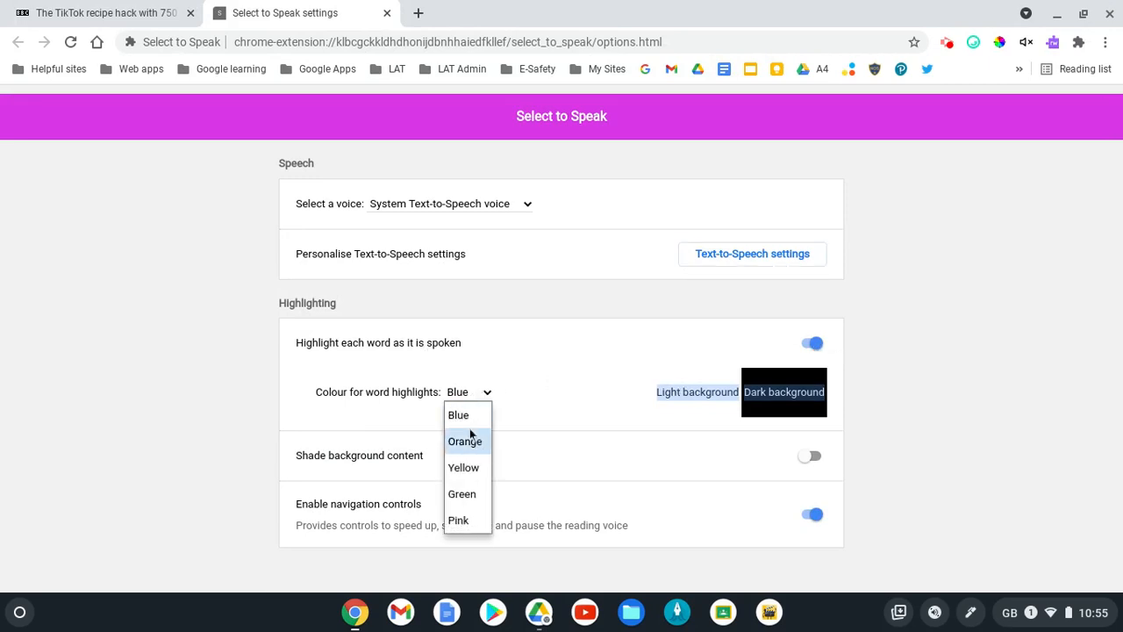
mouse_move(467, 519)
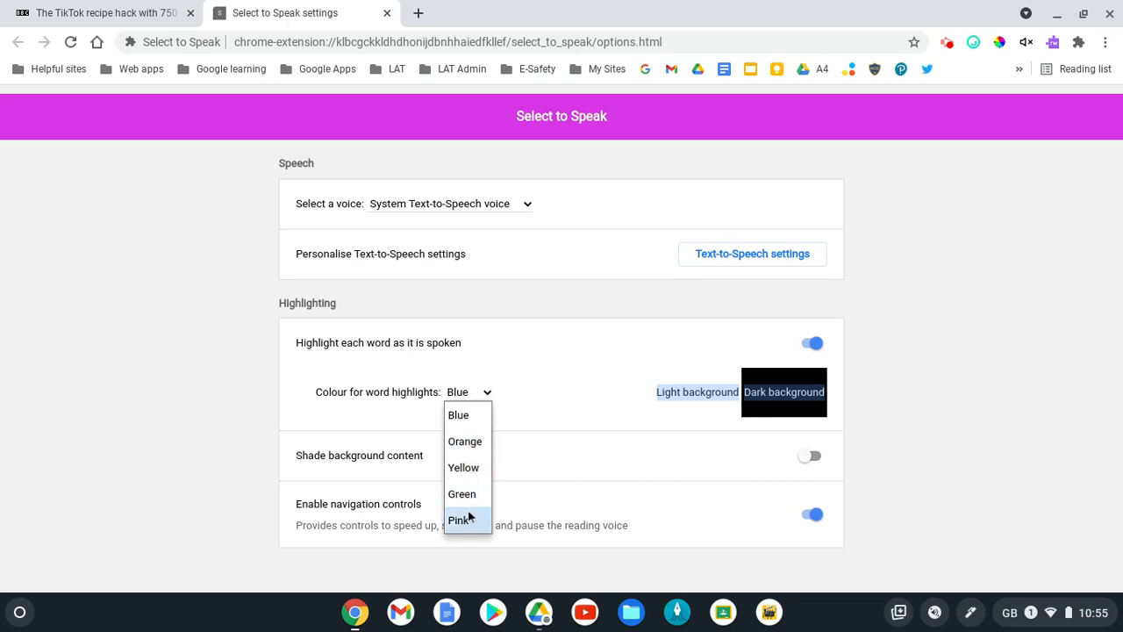
left_click(461, 493)
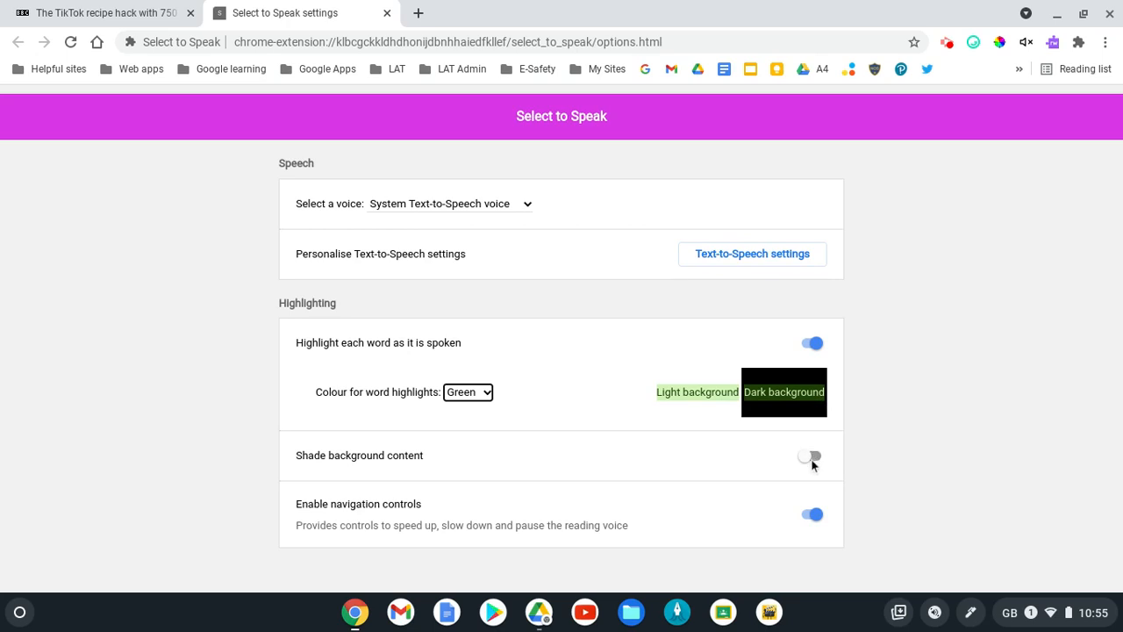
left_click(807, 456)
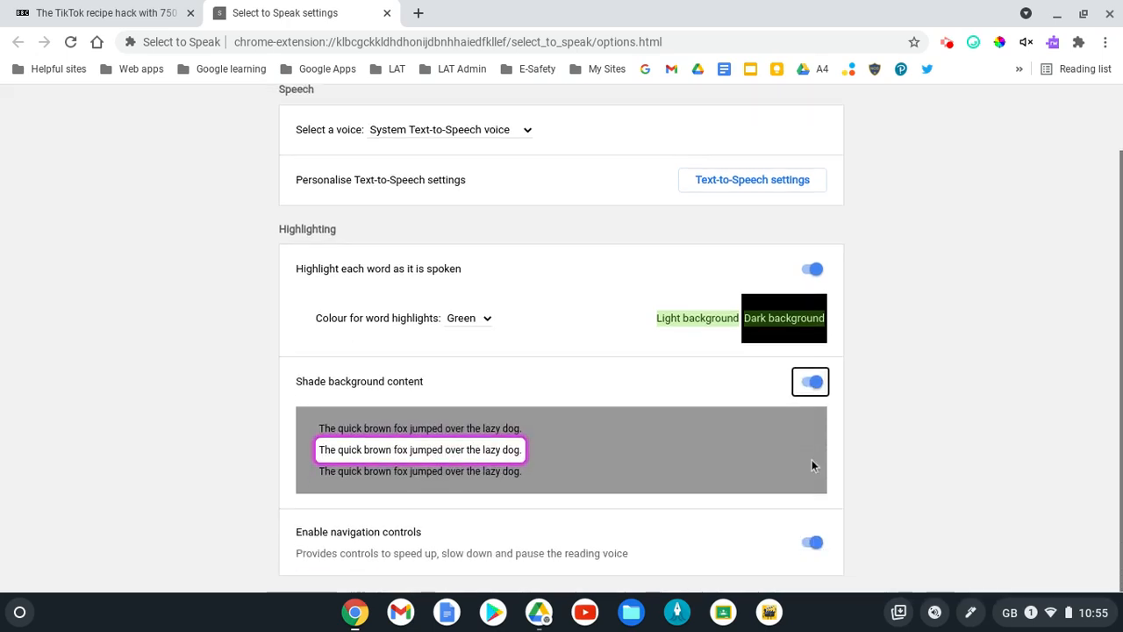
mouse_move(456, 467)
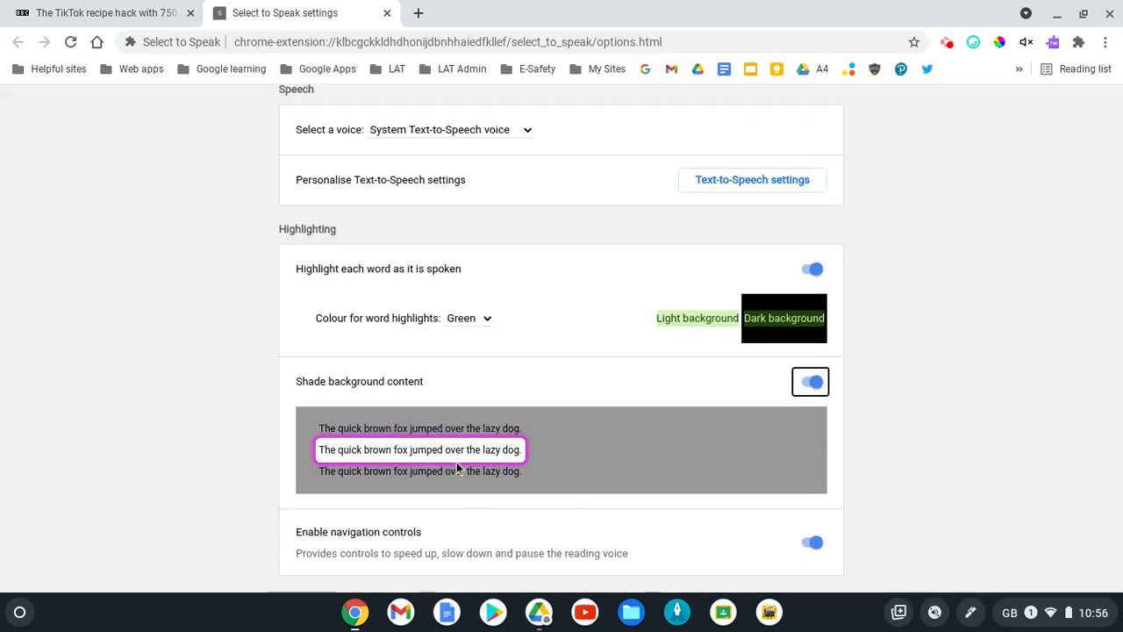
mouse_move(622, 504)
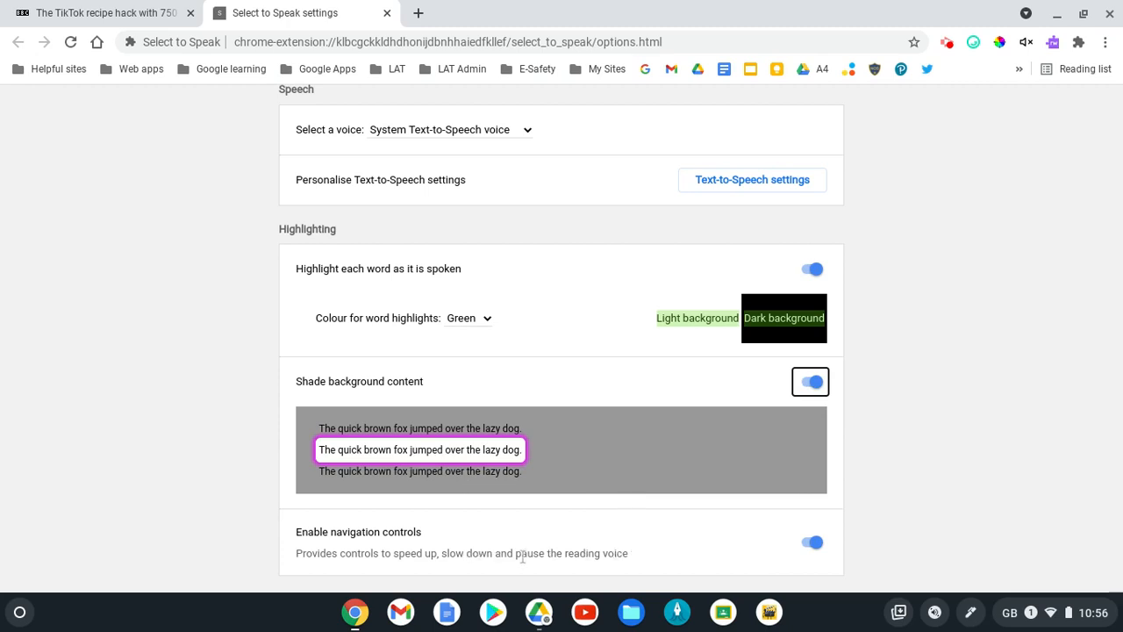
left_click(102, 12)
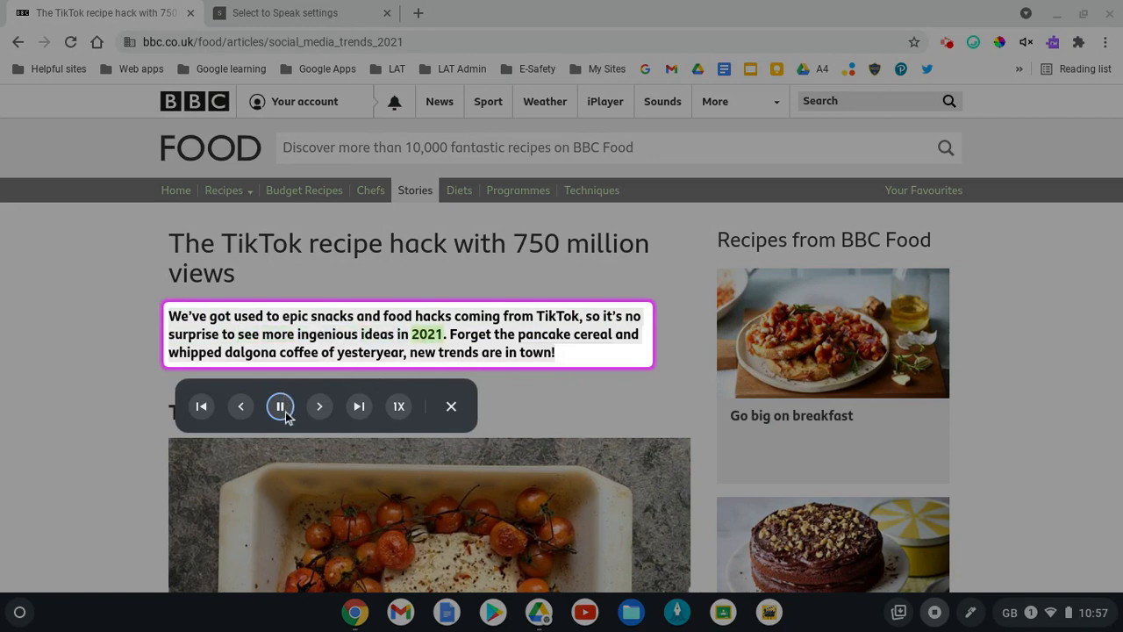
Pause the paragraph being read aloud, then exit Select to Speak from its navigation bar.
left_click(281, 405)
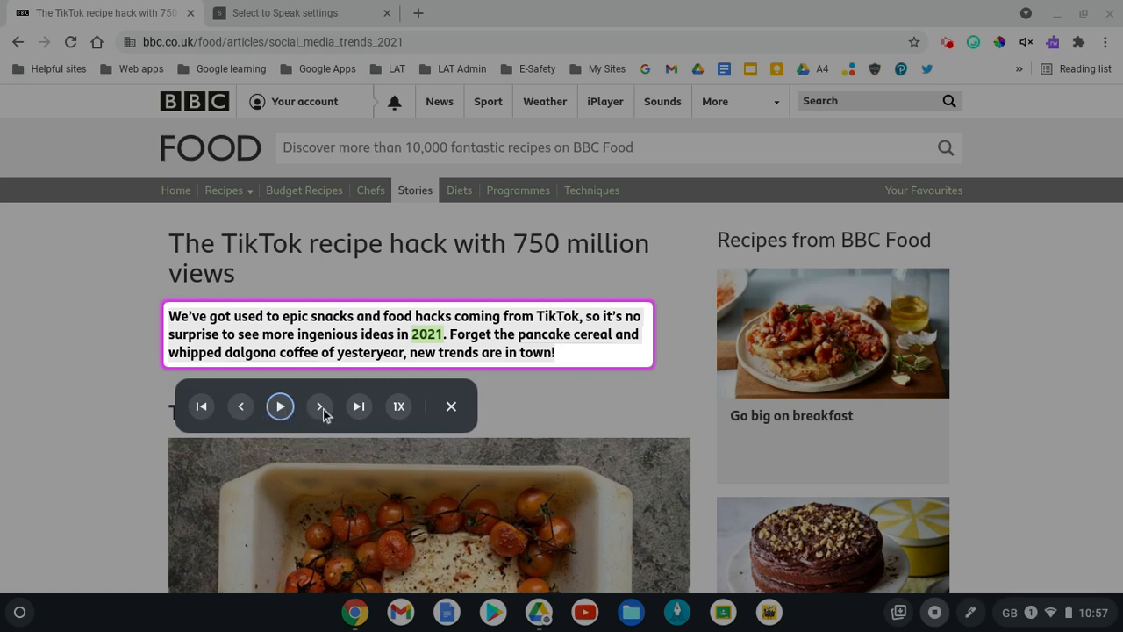
mouse_move(351, 410)
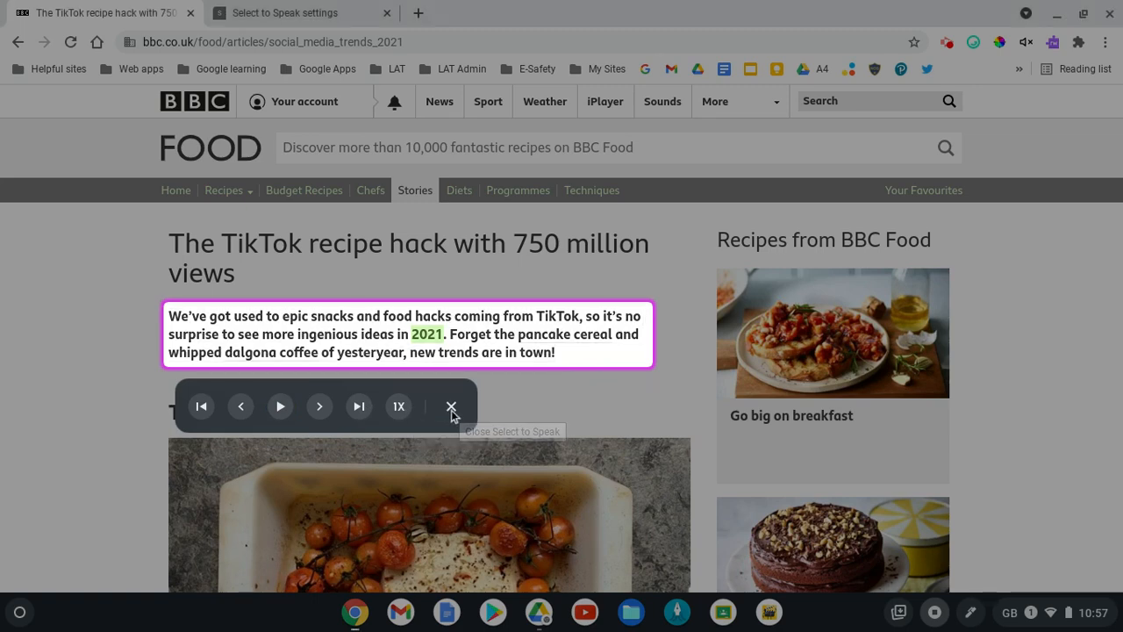
left_click(451, 405)
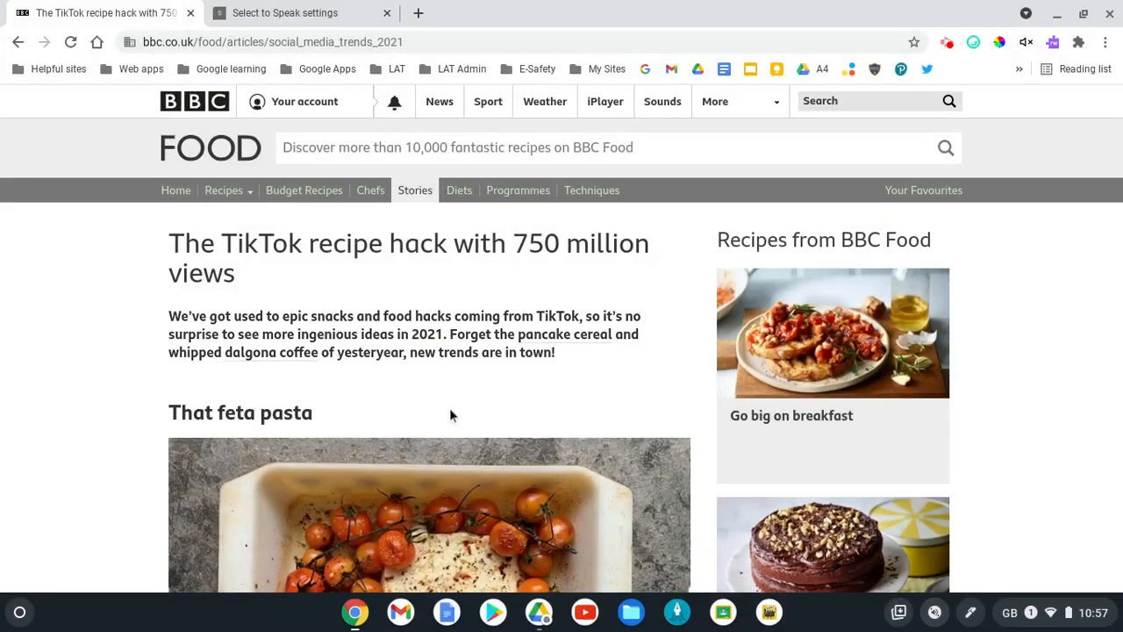
Show the quick settings accessibility list with Select to Speak checked.
left_click(1089, 611)
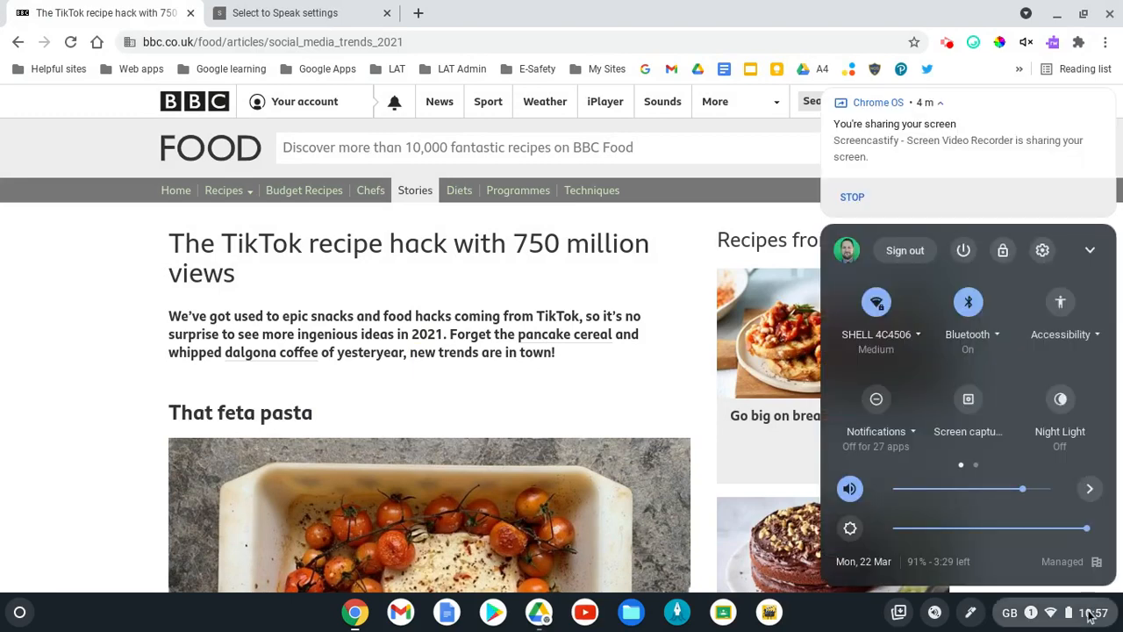
left_click(1060, 316)
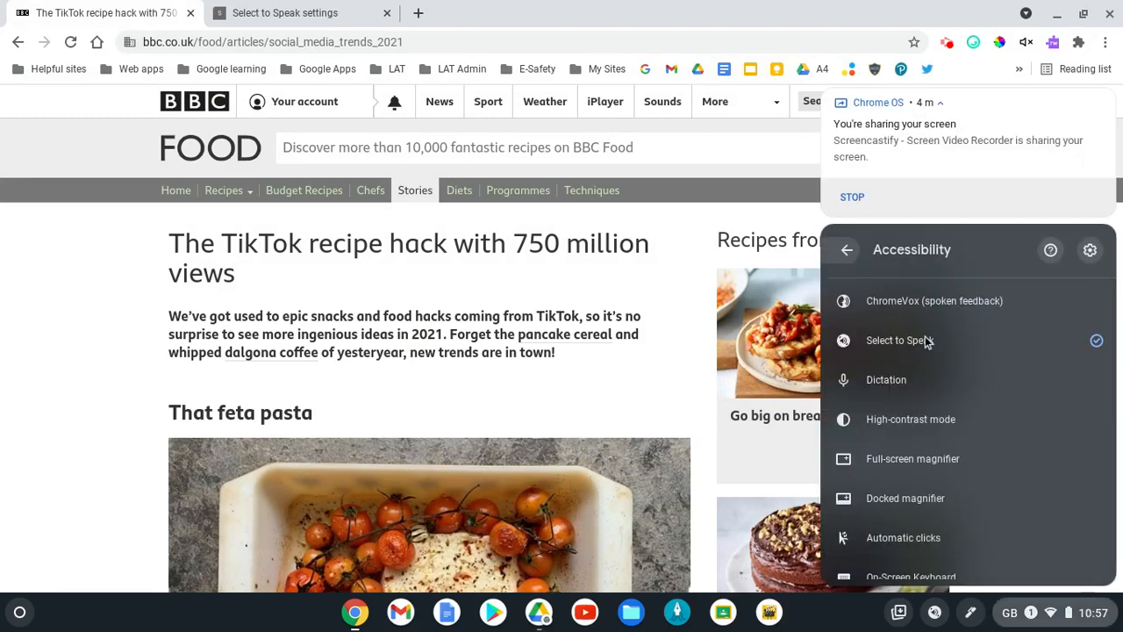